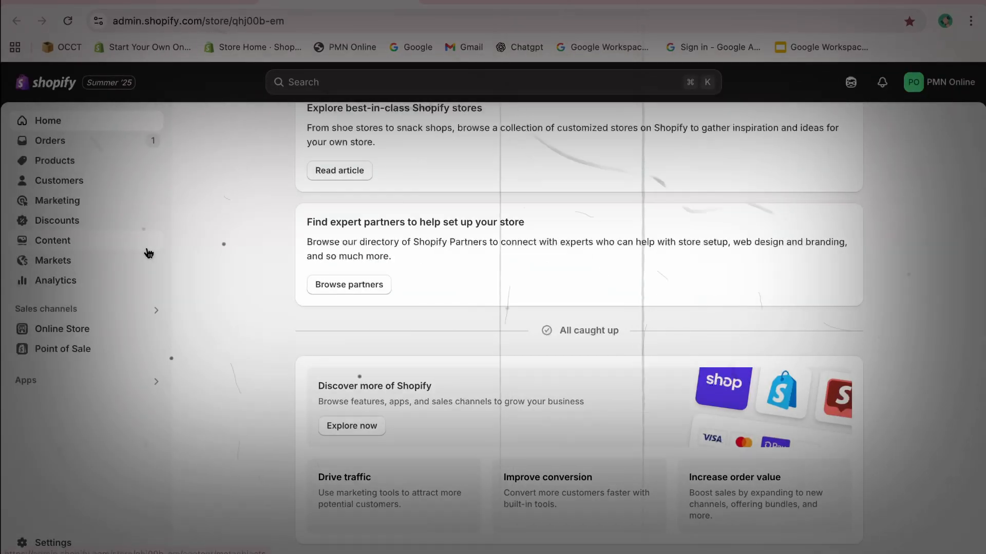
Go to Products in the sidebar to list the store's three active iPhone 16 cases.
click(54, 160)
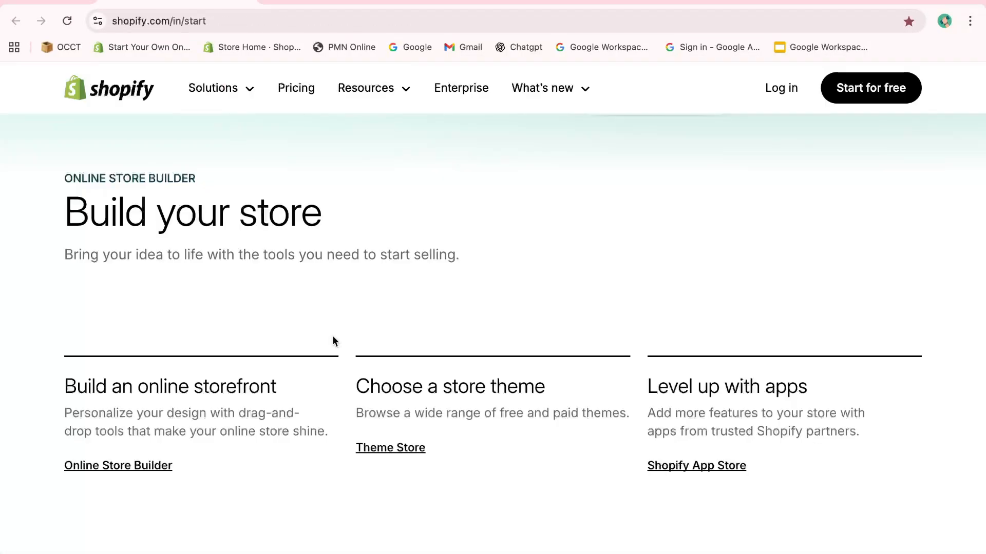
mouse_move(816, 290)
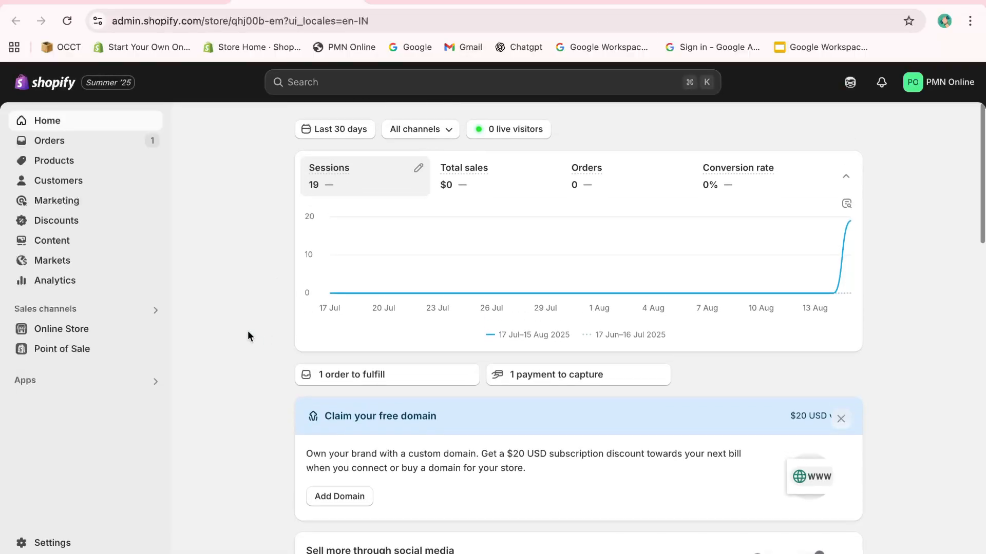
scroll(down, 3)
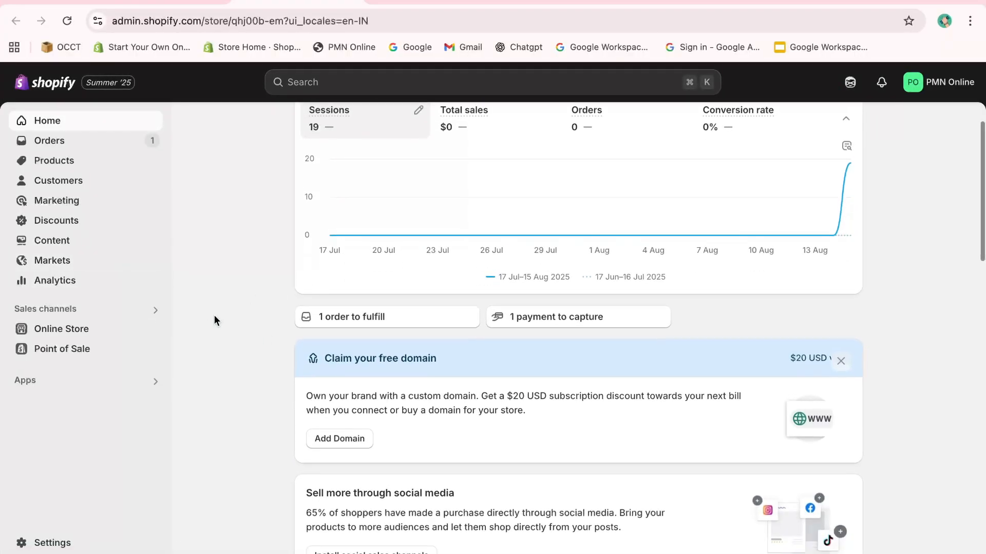
scroll(down, 3)
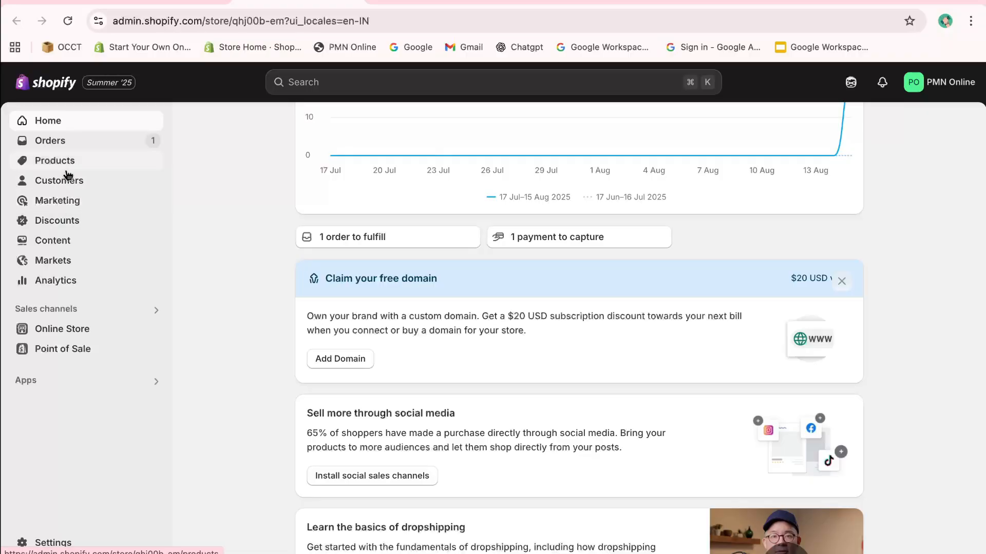
click(55, 160)
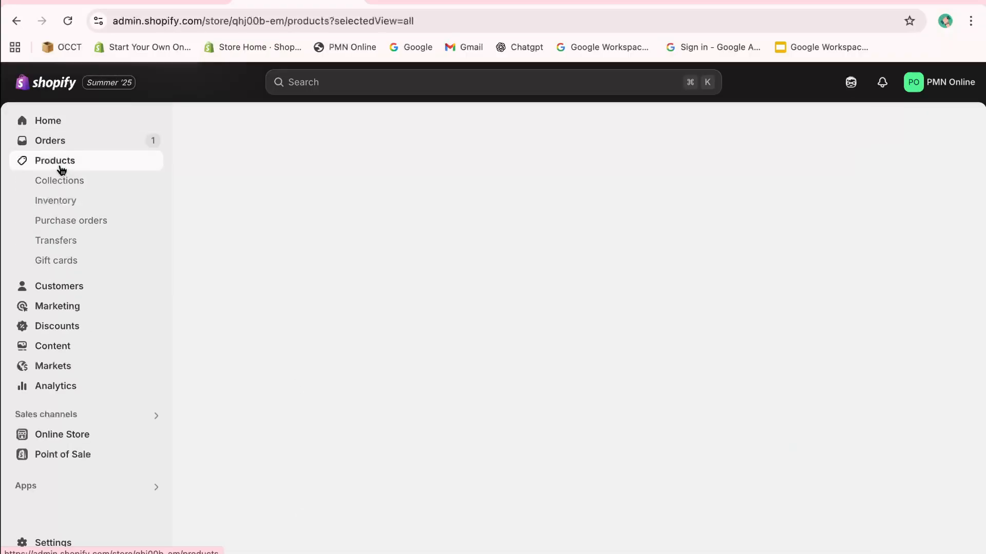
click(55, 160)
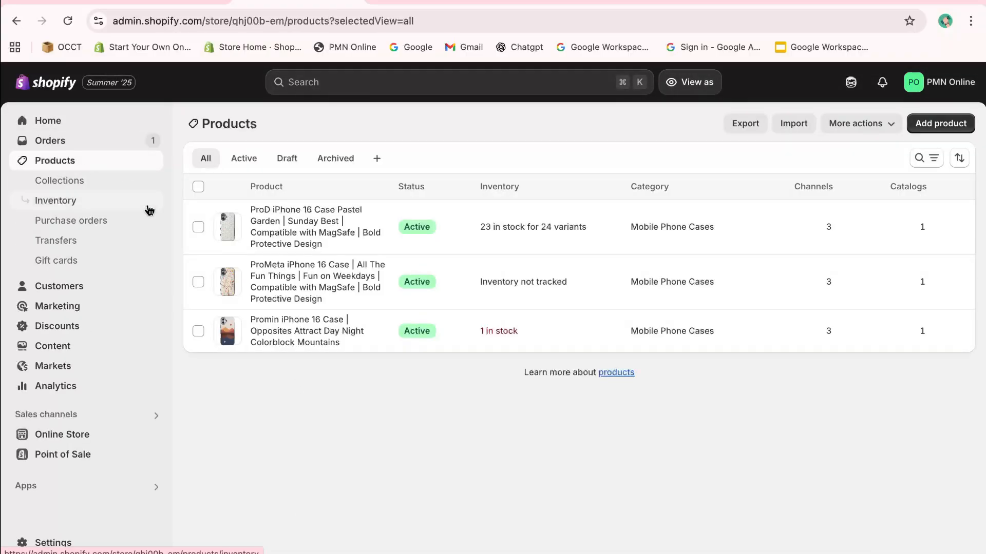
mouse_move(308, 275)
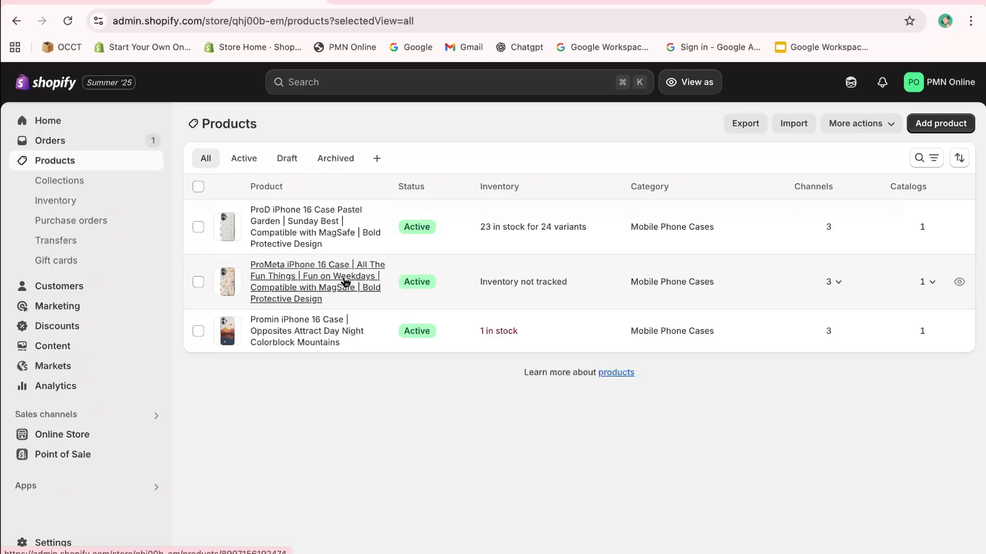
View the ProMeta iPhone 16 Case product and its Inventory card showing quantity not tracked.
click(317, 281)
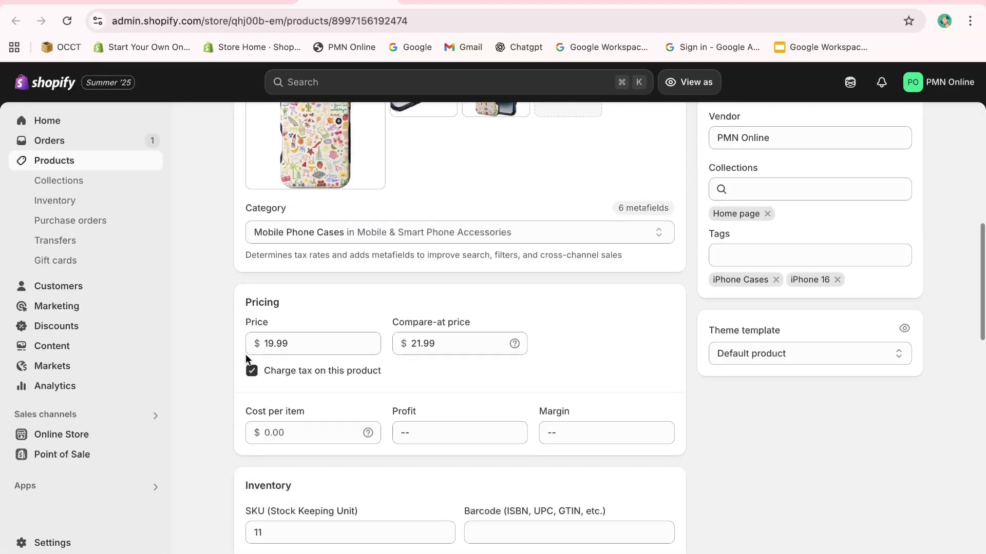
scroll(down, 3)
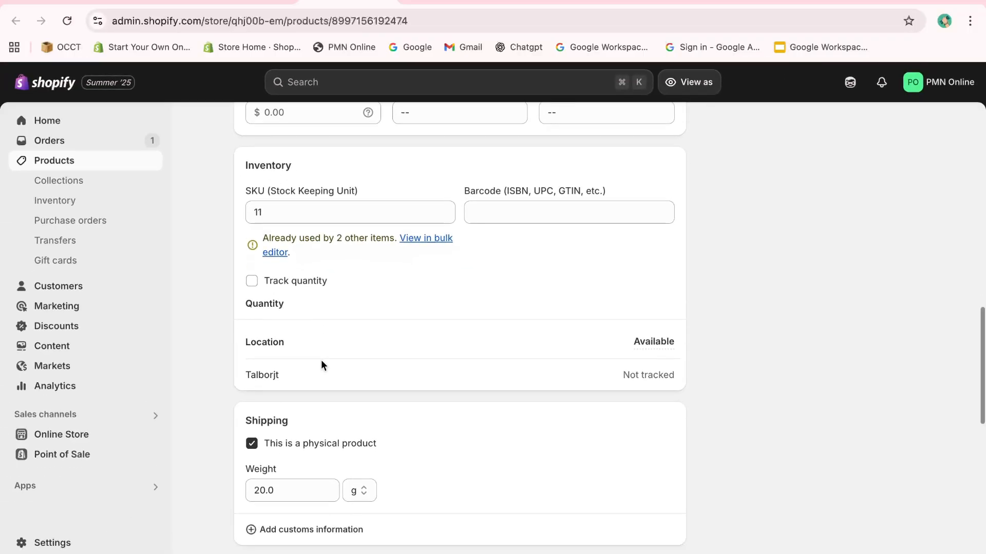
scroll(up, 3)
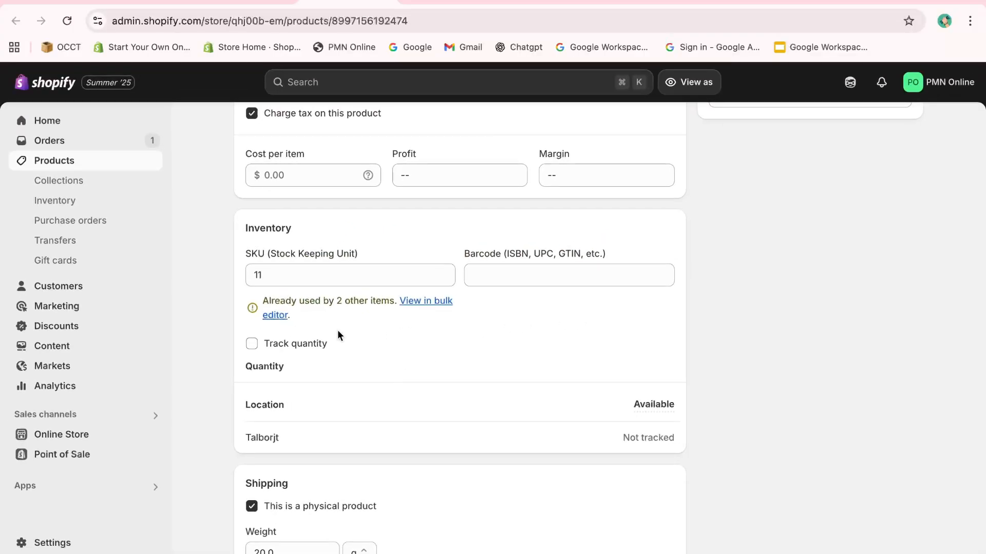
Enable Track quantity and Continue selling when out of stock for ProMeta, then save.
click(252, 343)
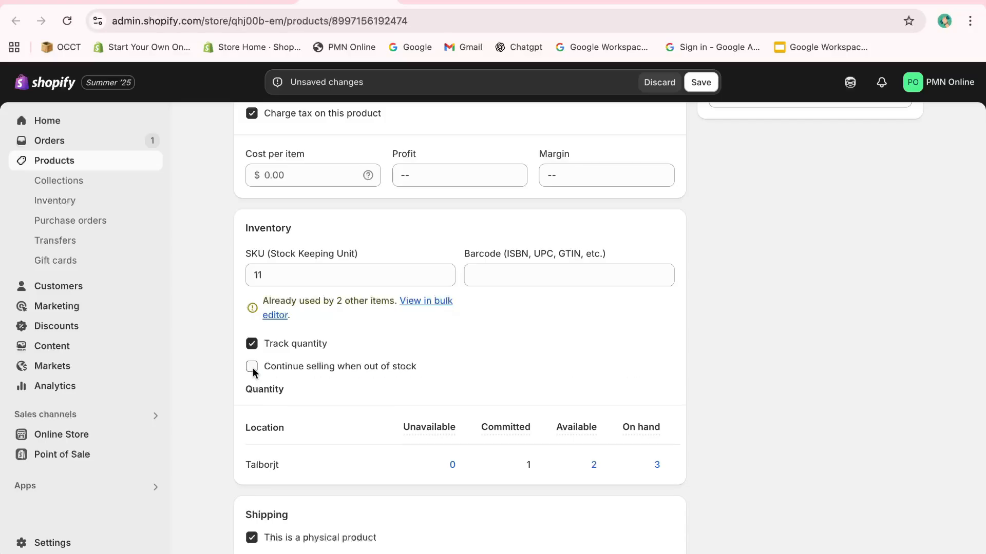
click(251, 367)
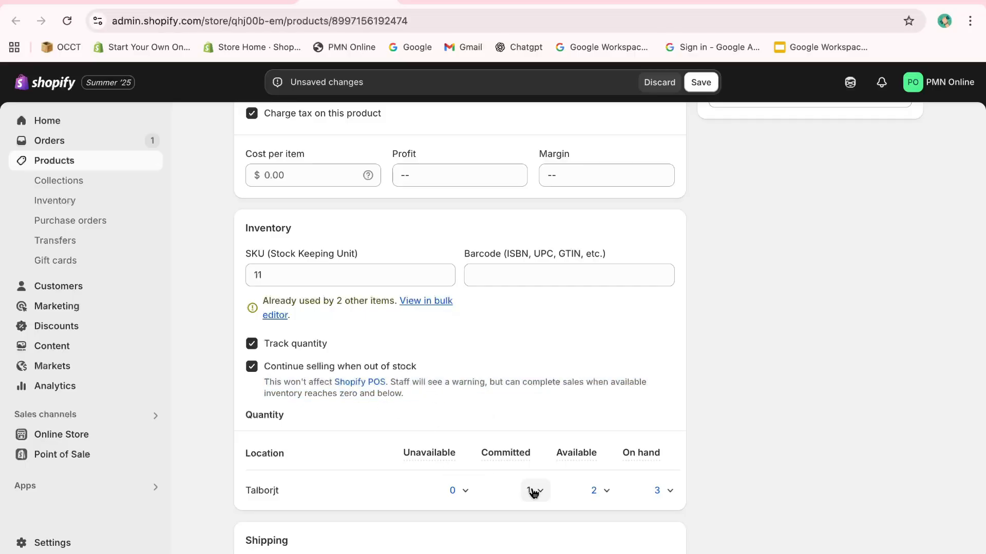
click(534, 490)
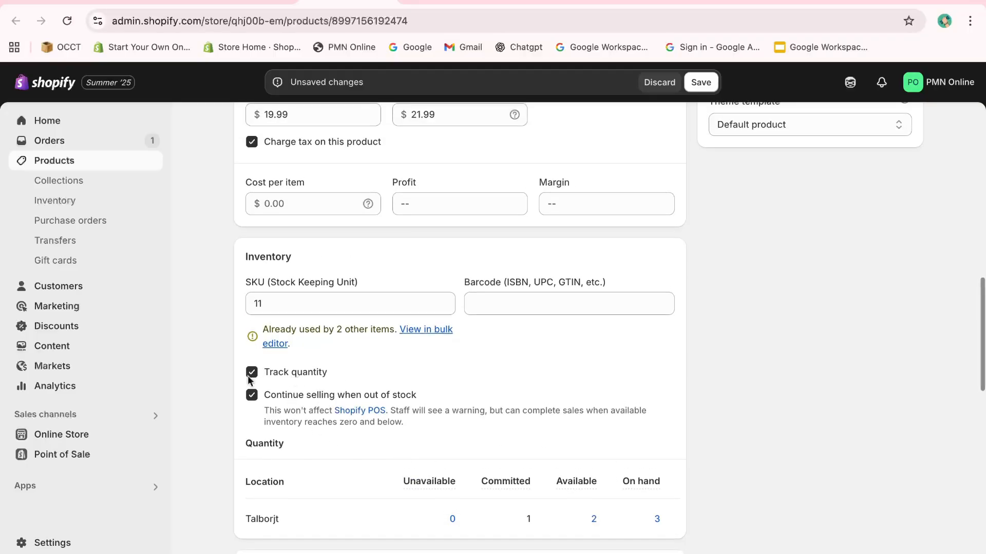
scroll(up, 3)
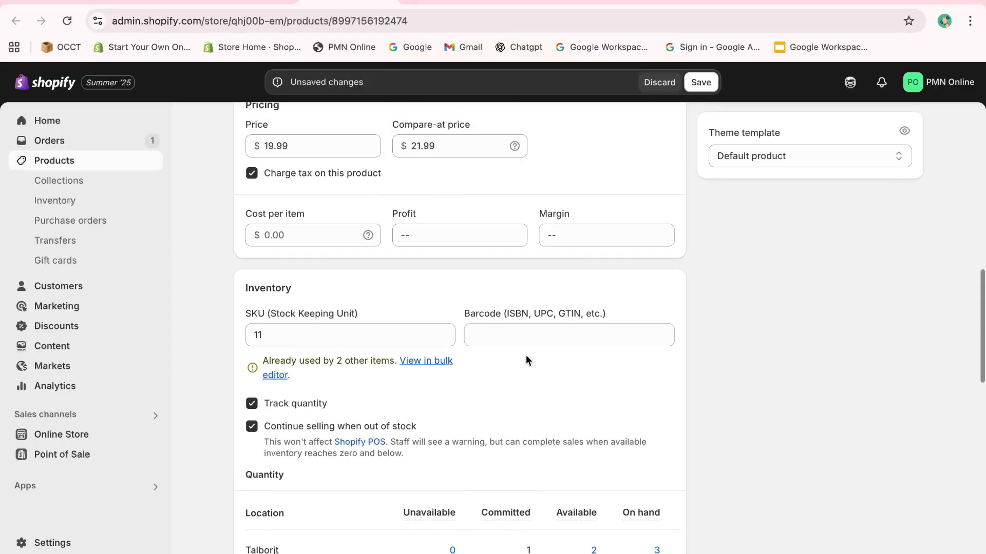
scroll(up, 3)
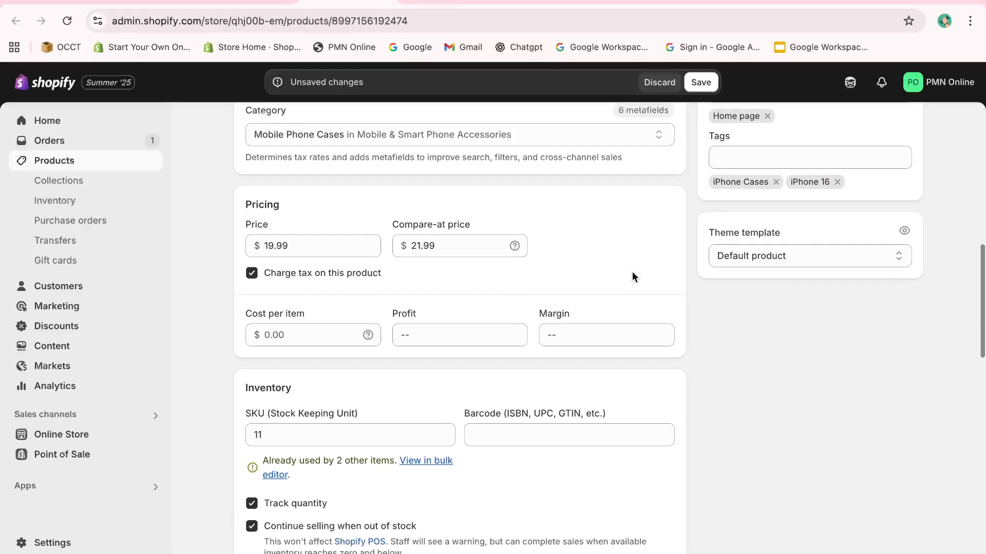
click(700, 82)
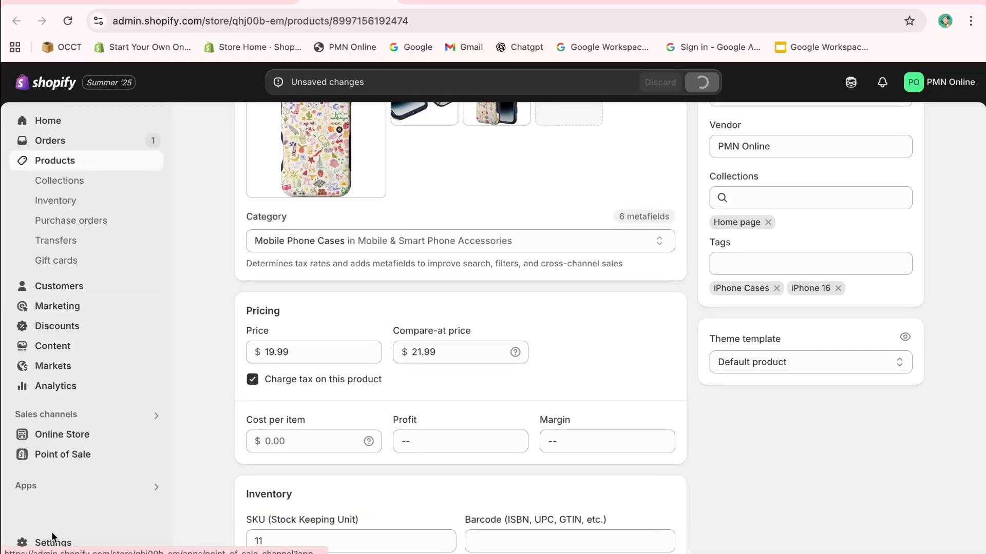
click(54, 542)
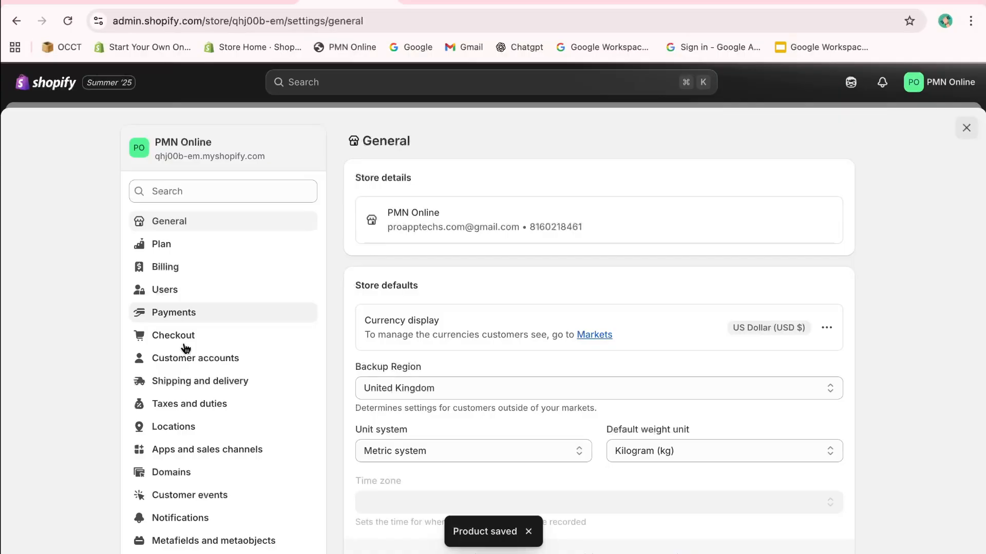
click(173, 426)
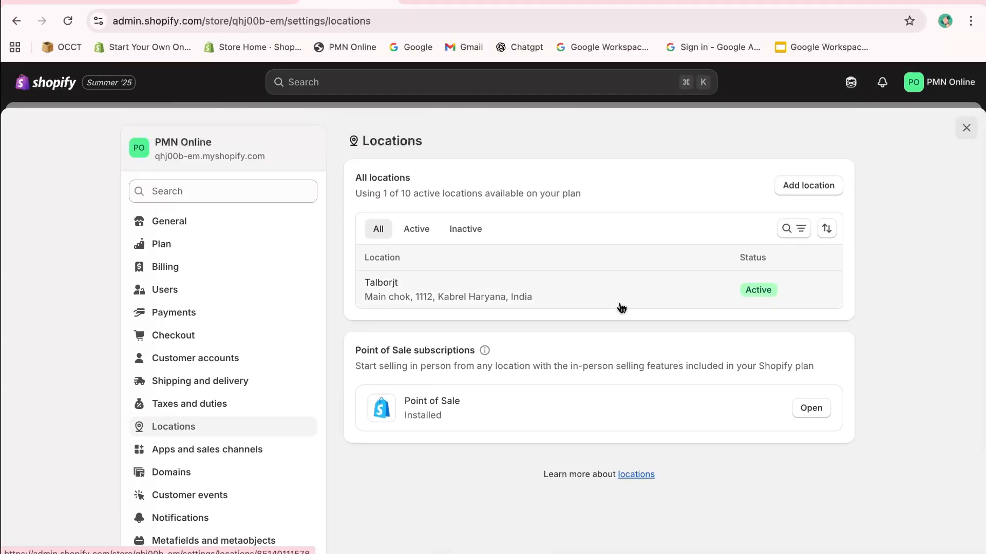
mouse_move(506, 297)
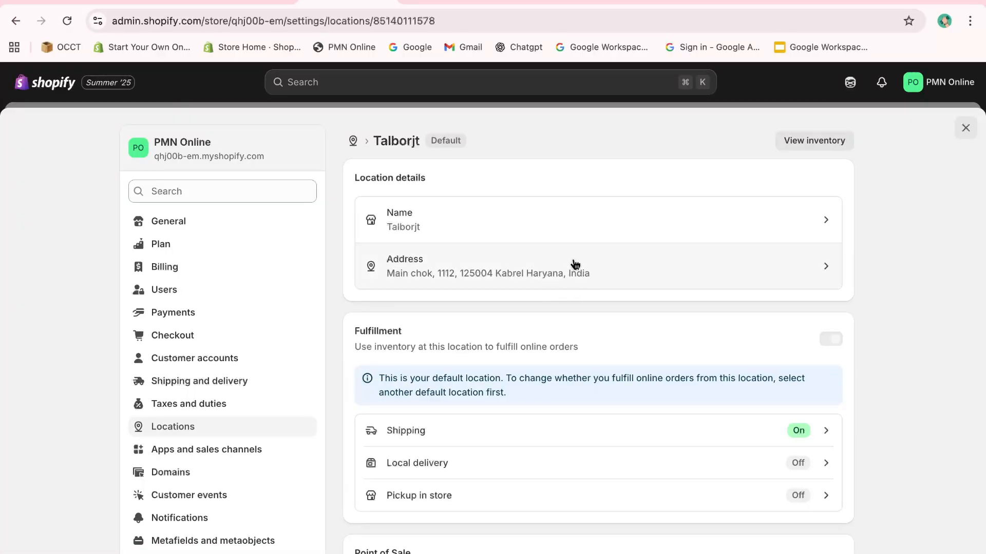
scroll(down, 3)
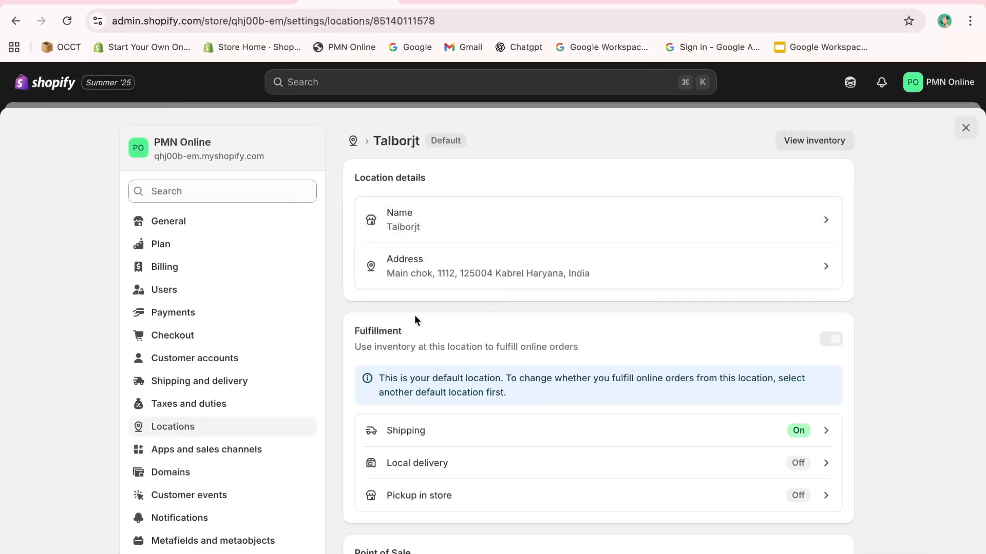
click(169, 221)
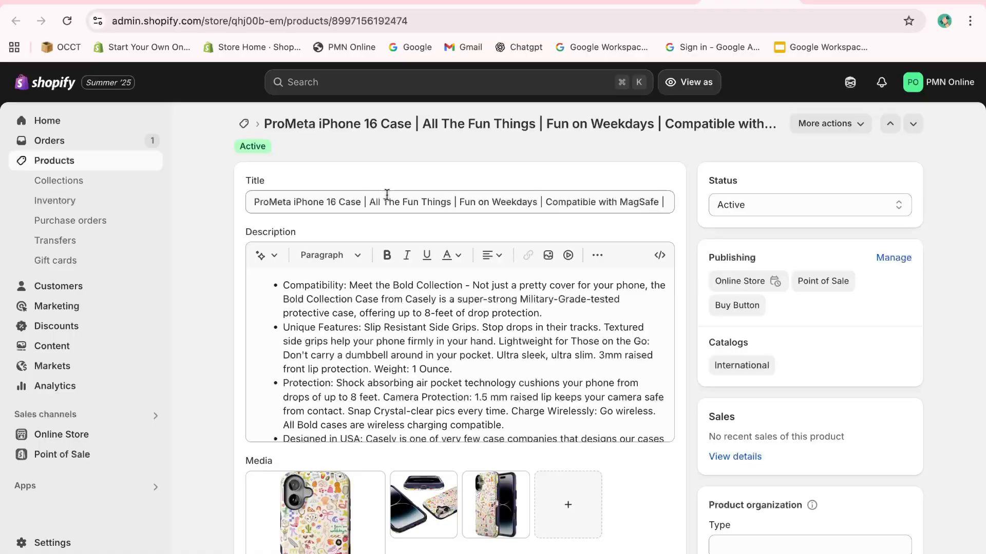
Save the variant with Track quantity on and 1 available at Talborjt.
scroll(down, 3)
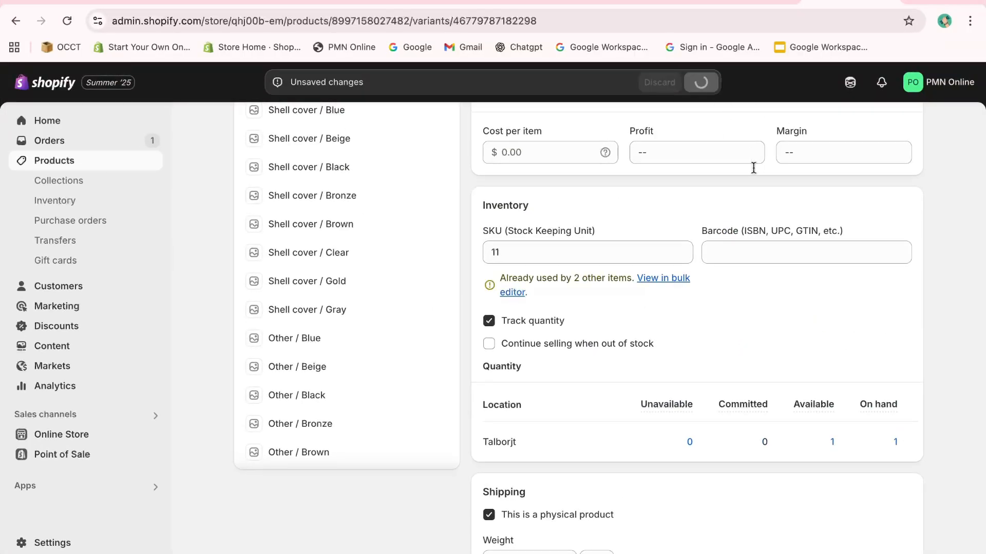
click(699, 82)
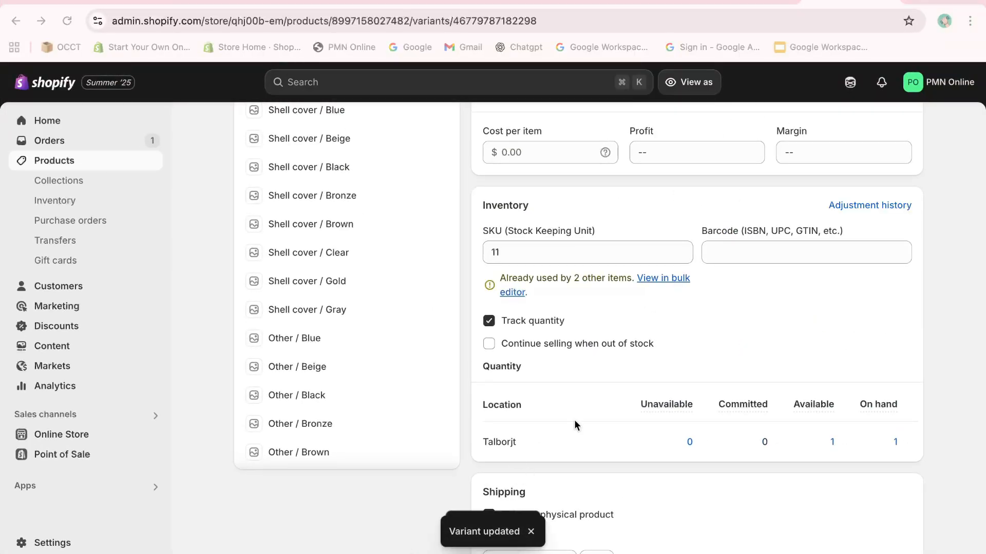